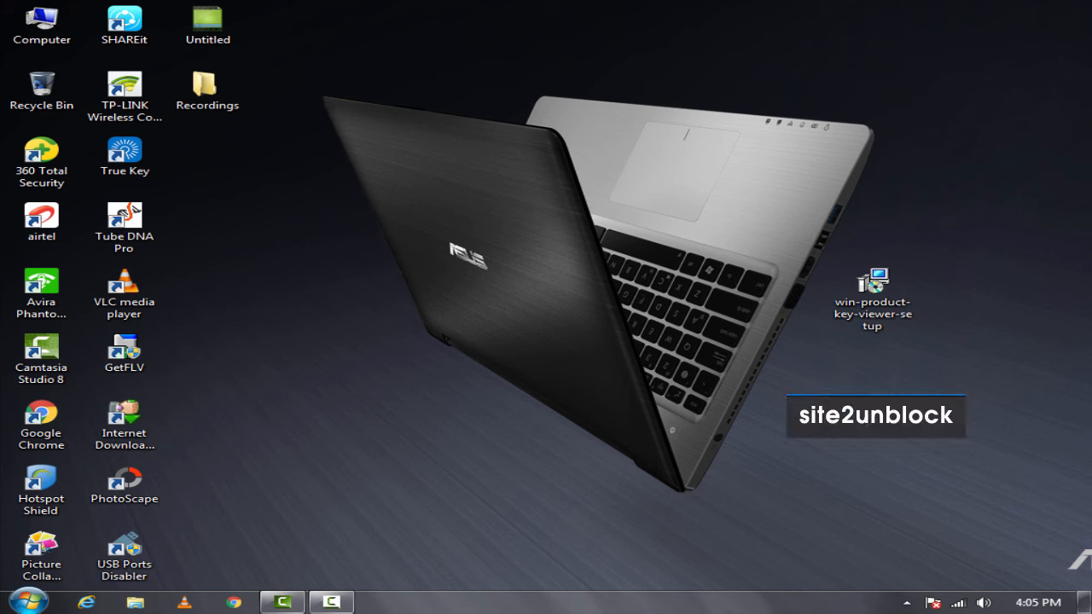
pyautogui.moveTo(870, 407)
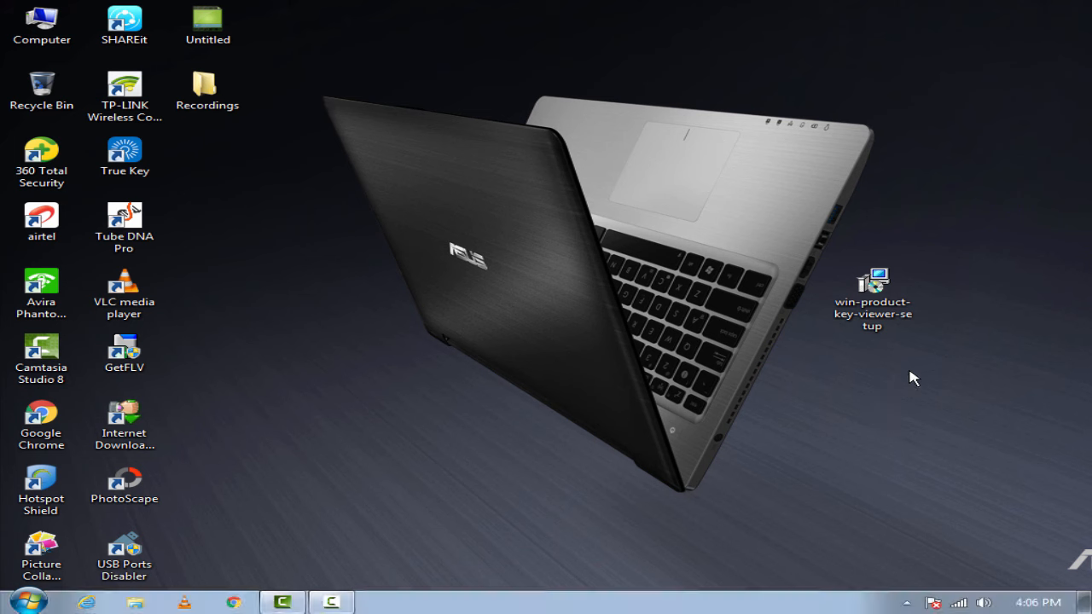
pyautogui.moveTo(872, 299)
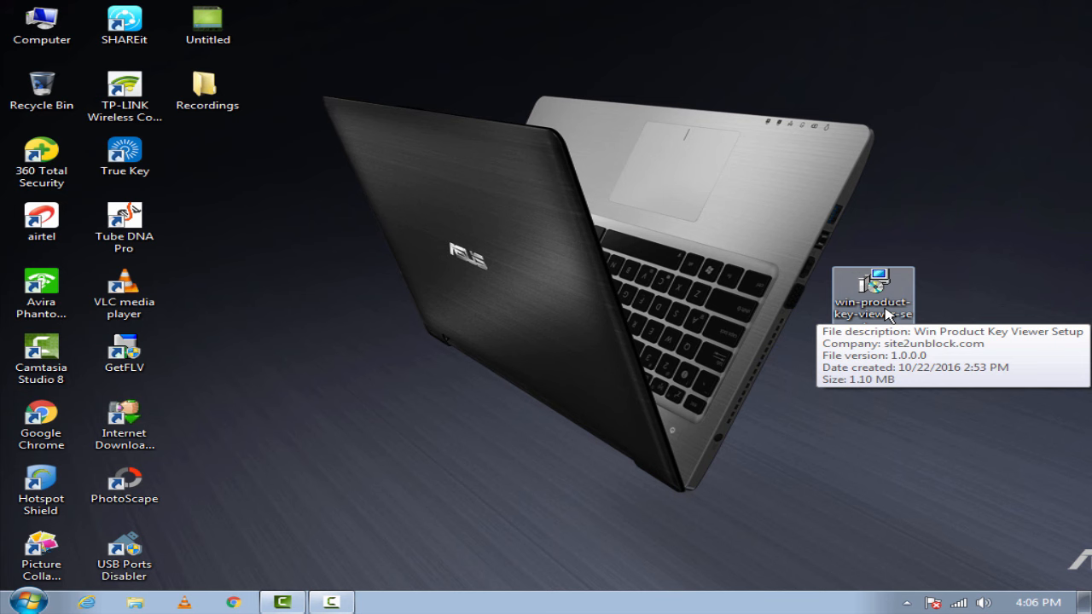
# Run the installer, accept the license, and install with the desktop icon option kept
pyautogui.doubleClick(871, 294)
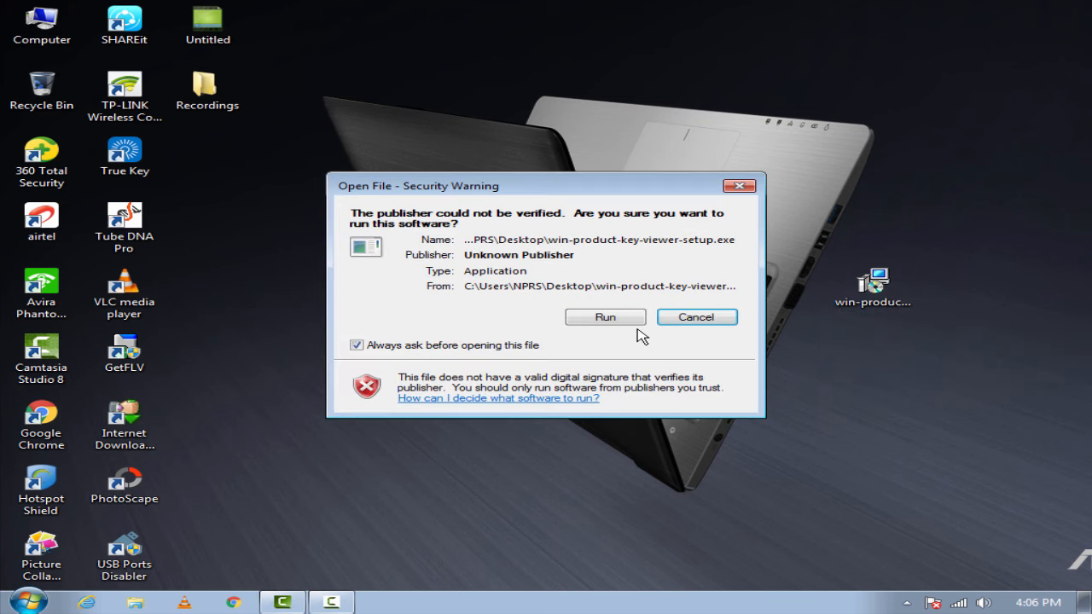
pyautogui.moveTo(604, 316)
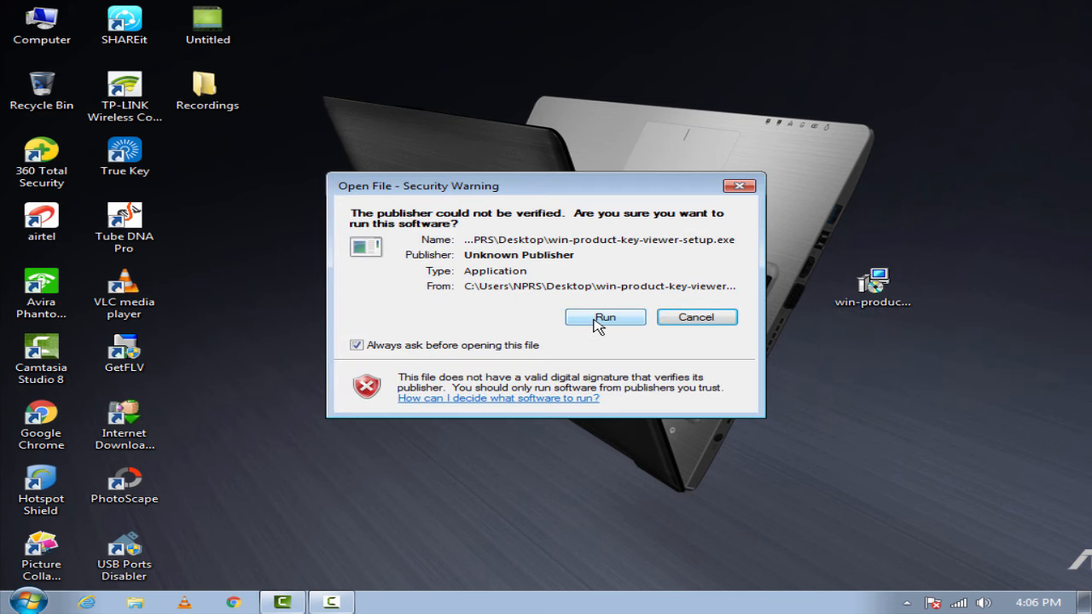
pyautogui.click(604, 316)
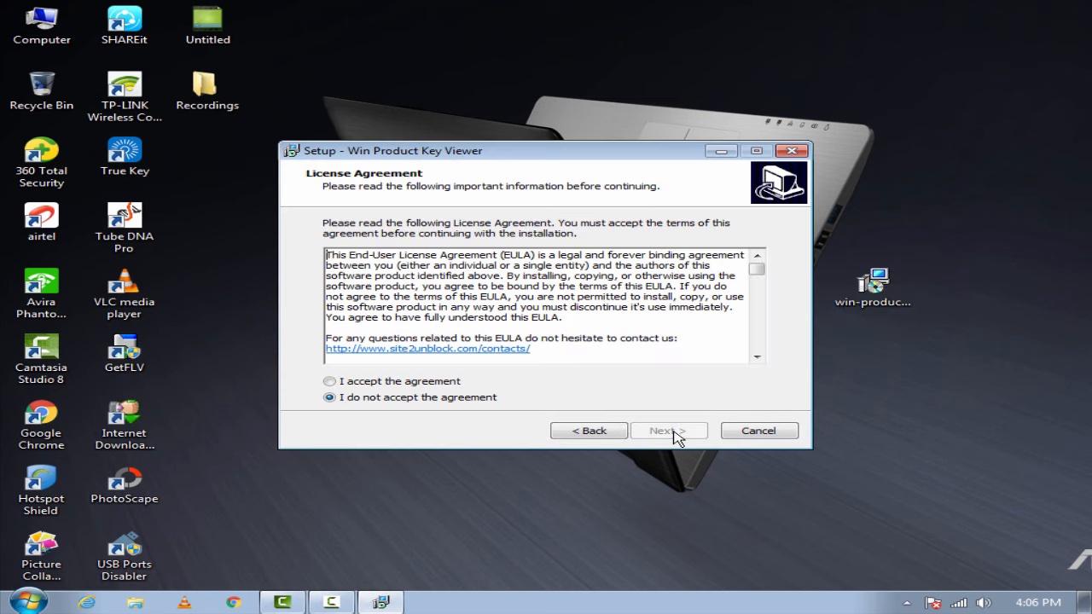
pyautogui.click(668, 429)
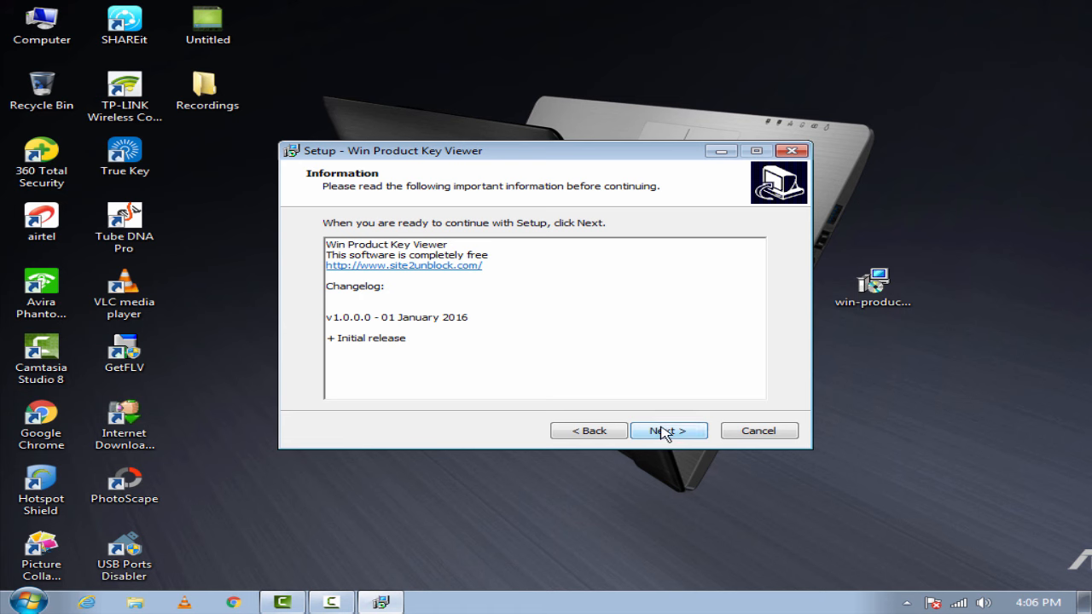
pyautogui.click(669, 431)
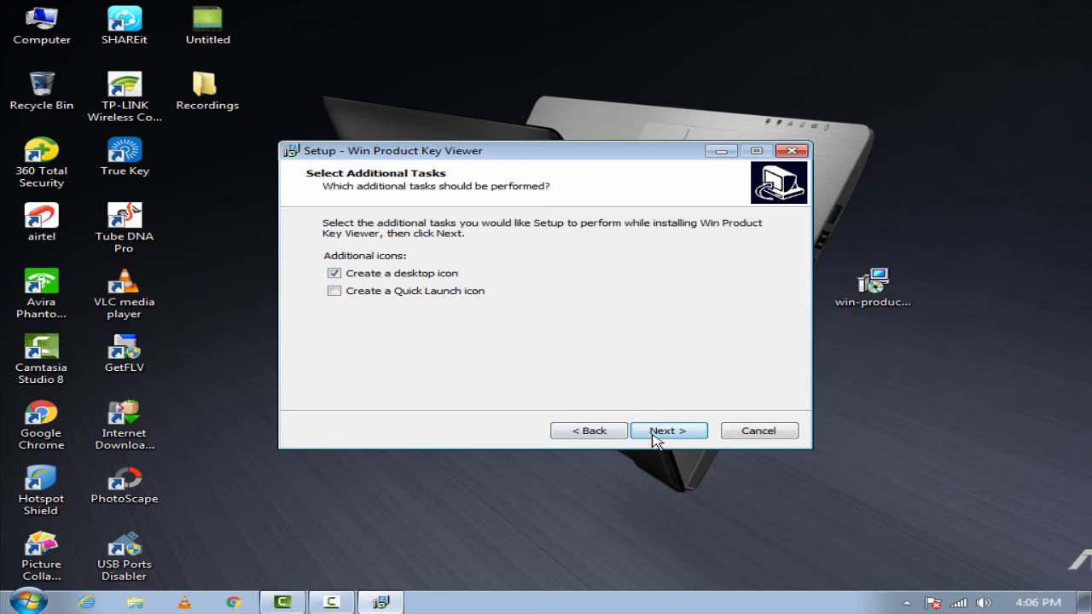
pyautogui.click(668, 430)
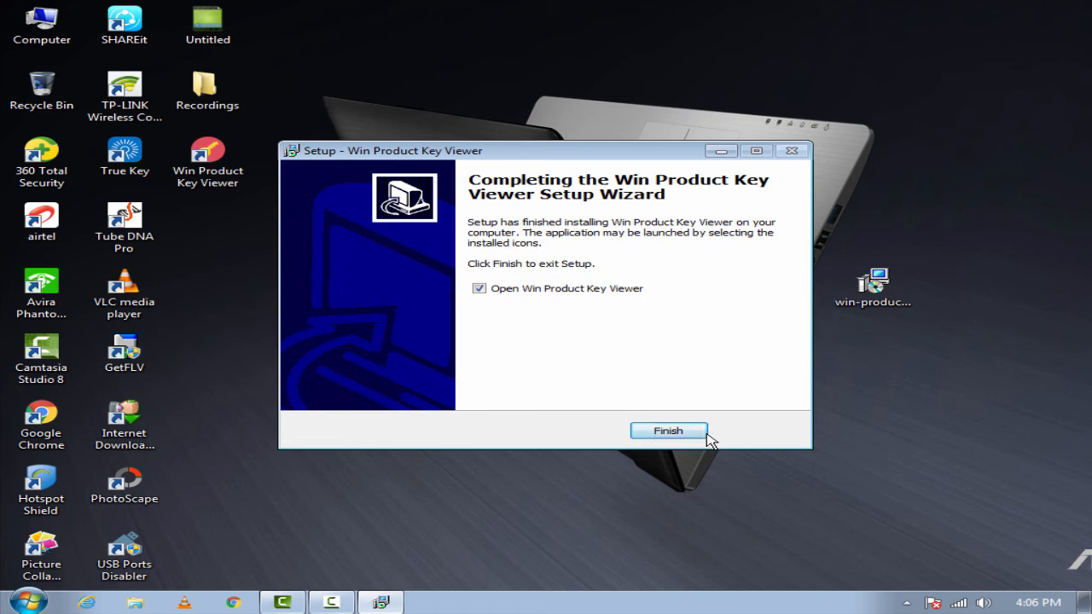
pyautogui.moveTo(629, 325)
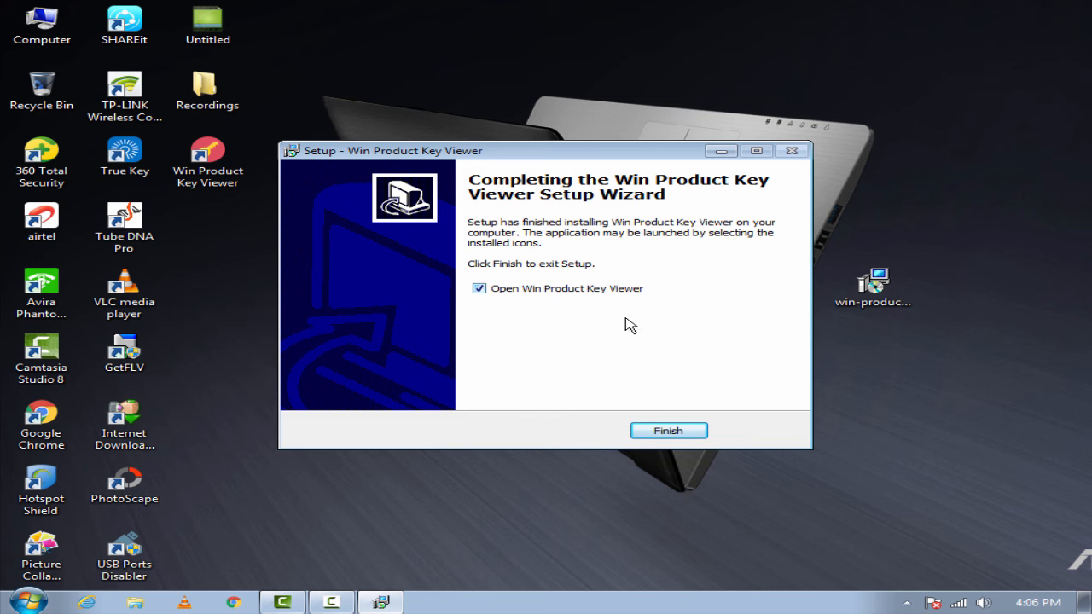
# Finish setup to launch the viewer and select the full Windows product key
pyautogui.click(668, 430)
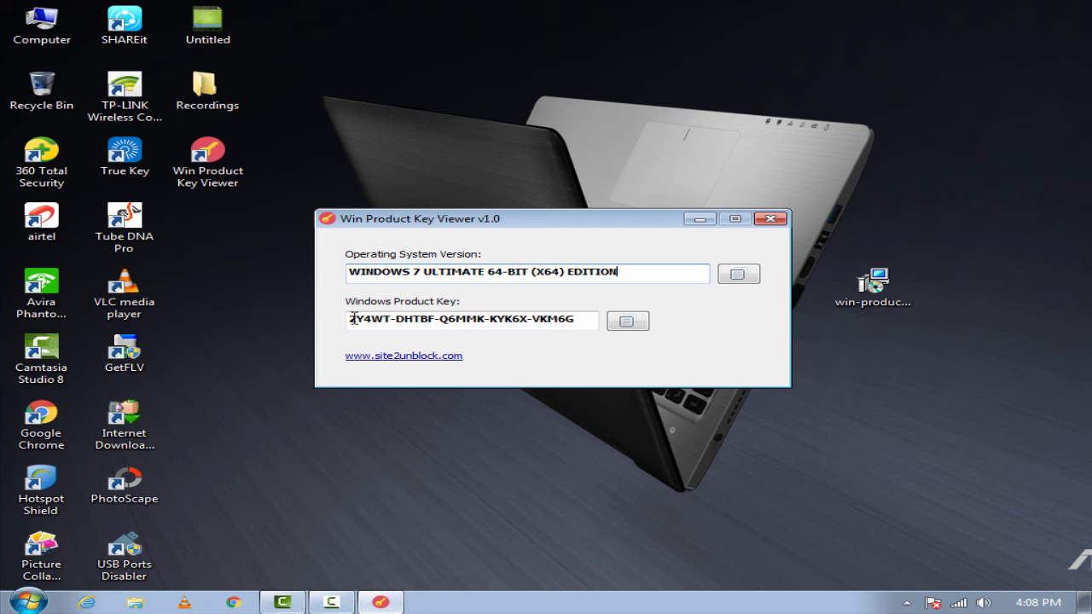
pyautogui.moveTo(468, 309)
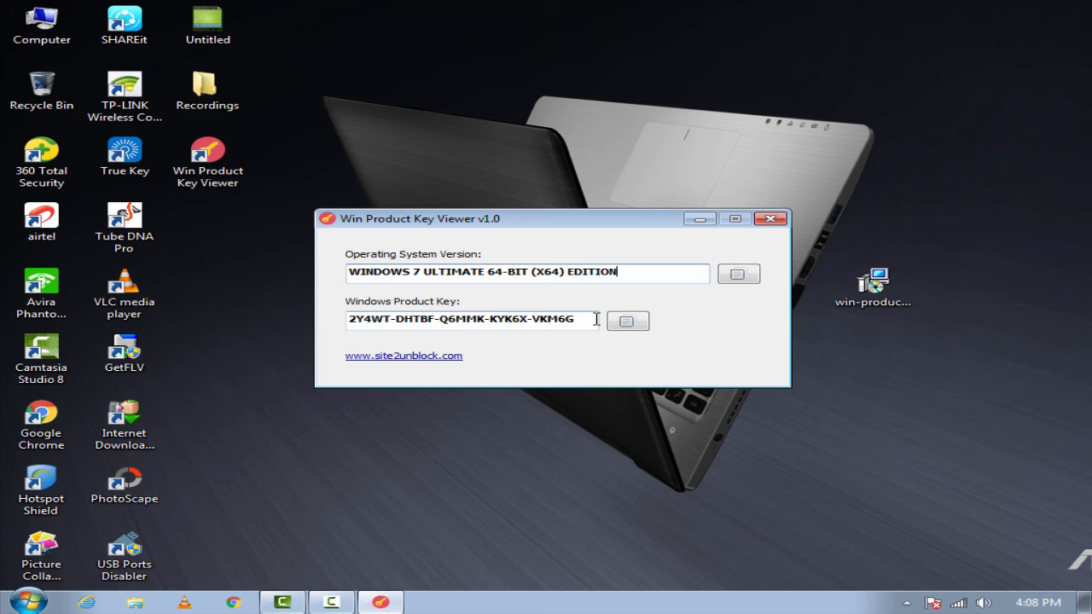
pyautogui.tripleClick(470, 320)
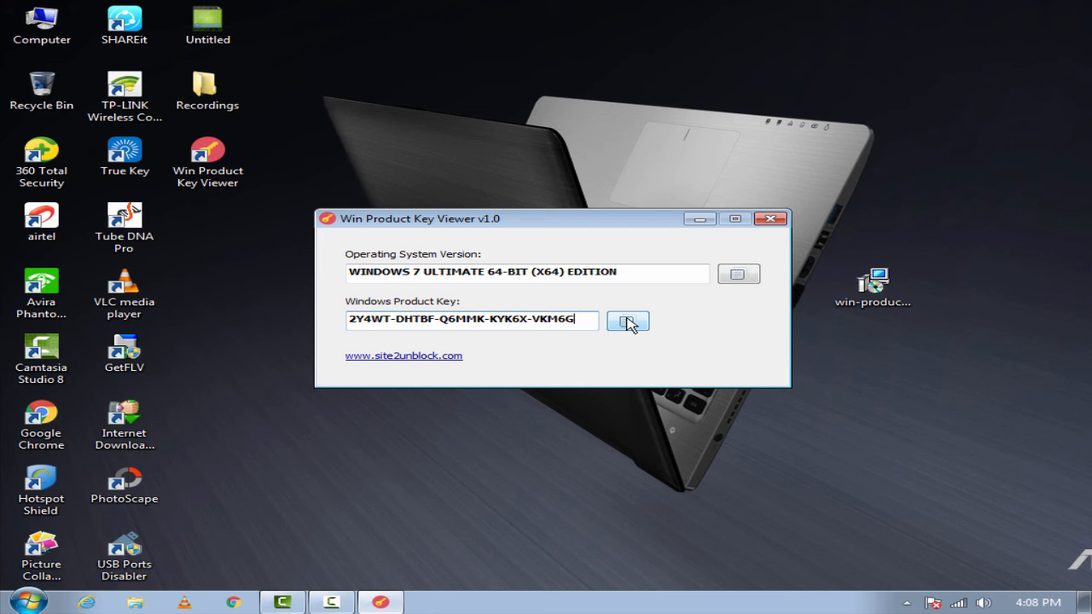
pyautogui.moveTo(628, 321)
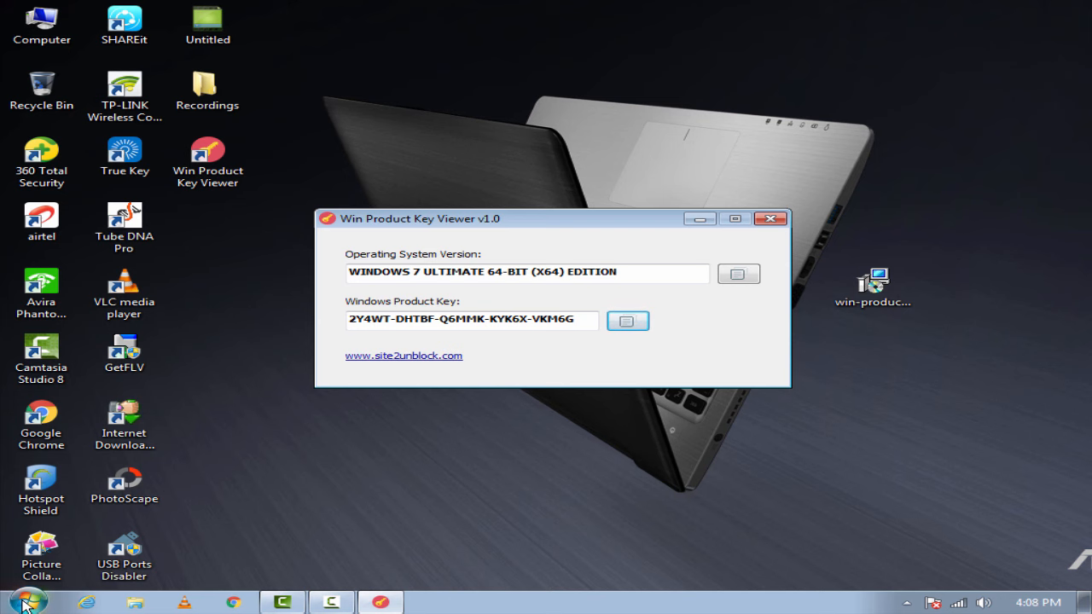
pyautogui.click(28, 601)
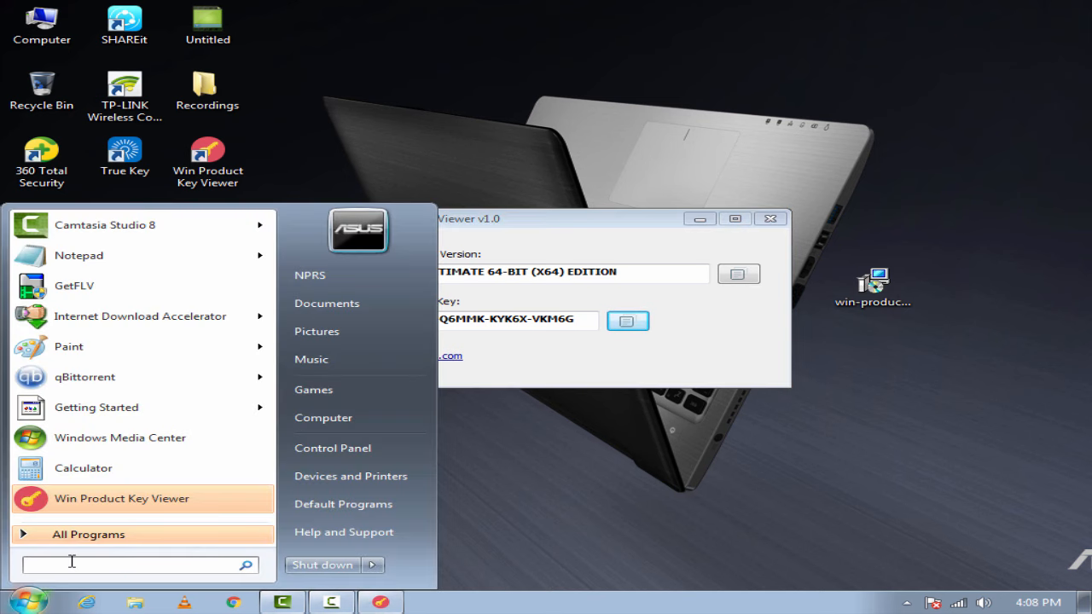
pyautogui.click(79, 255)
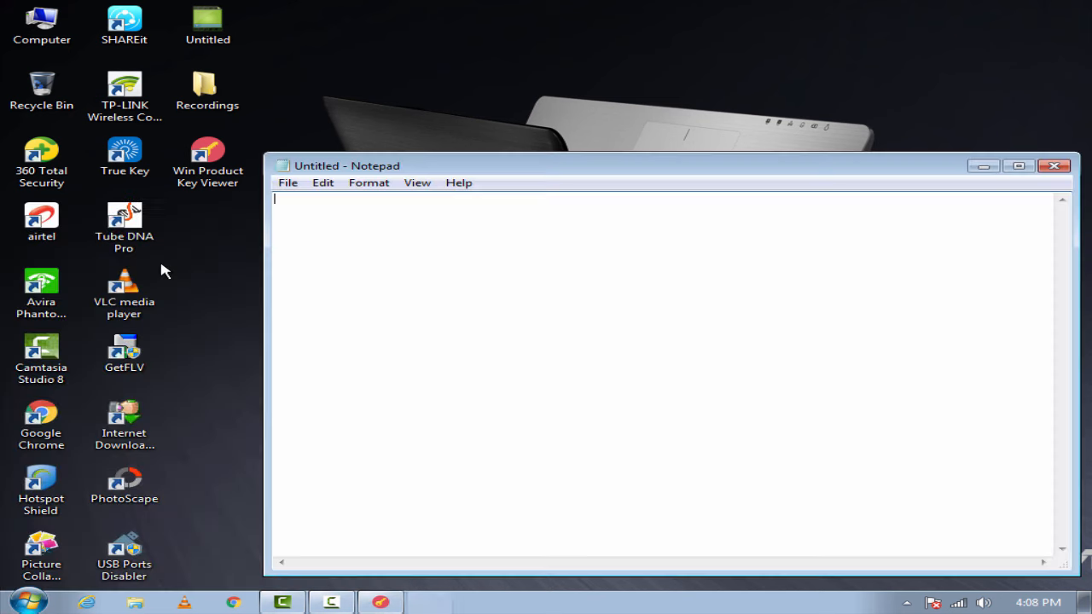
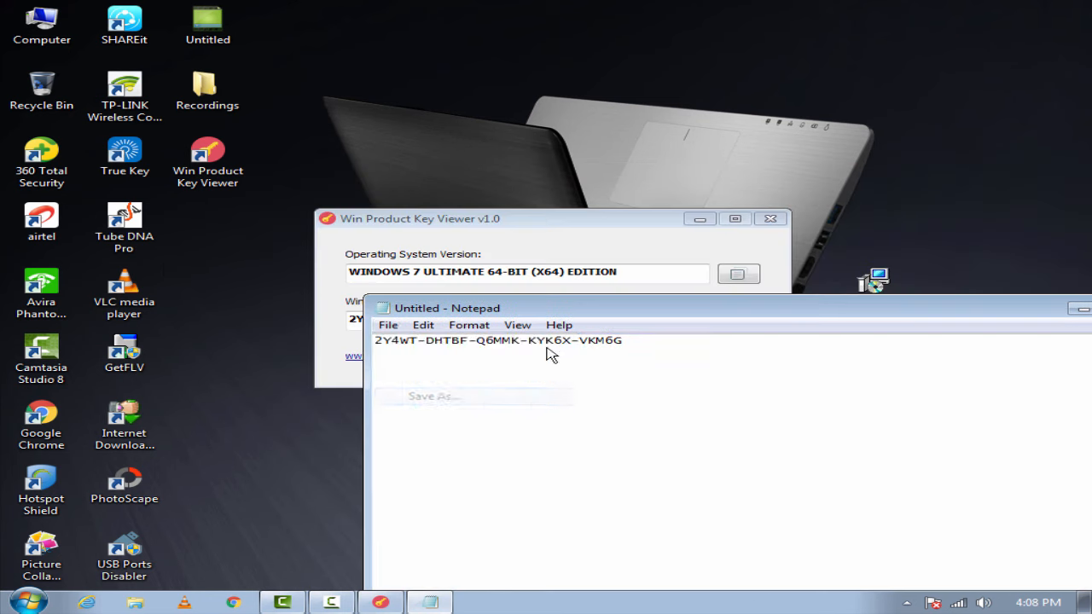
# Save the note to the desktop as 'product key'
pyautogui.click(432, 395)
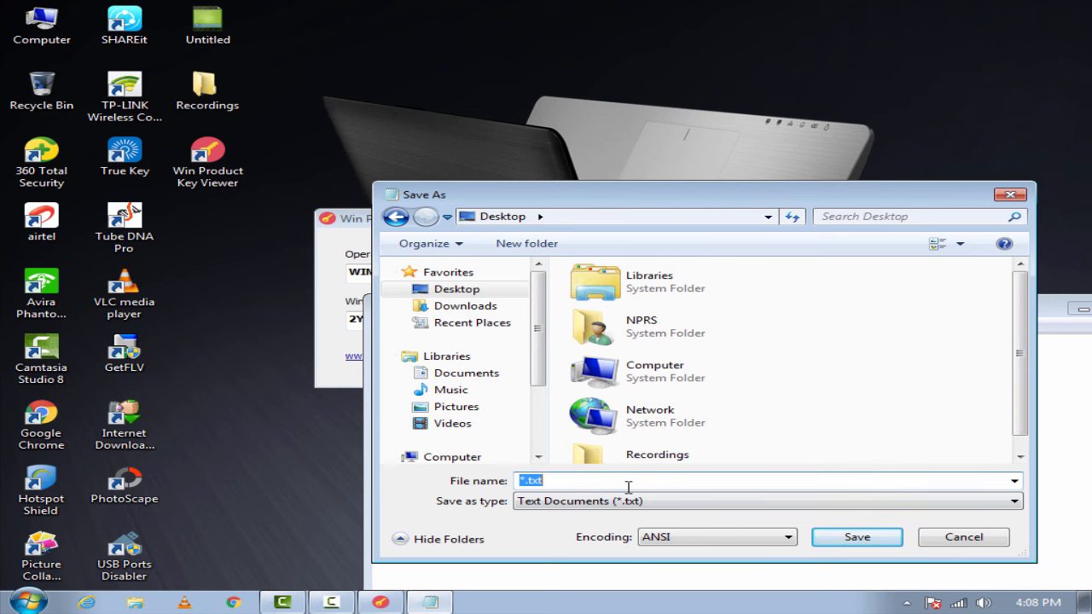
pyautogui.write('product')
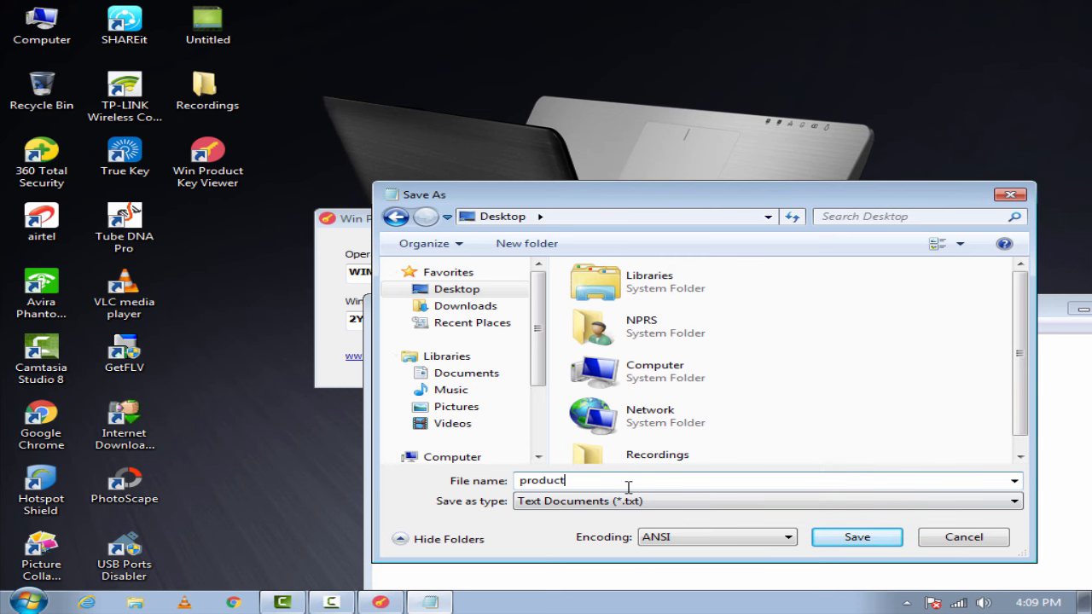
pyautogui.write('key')
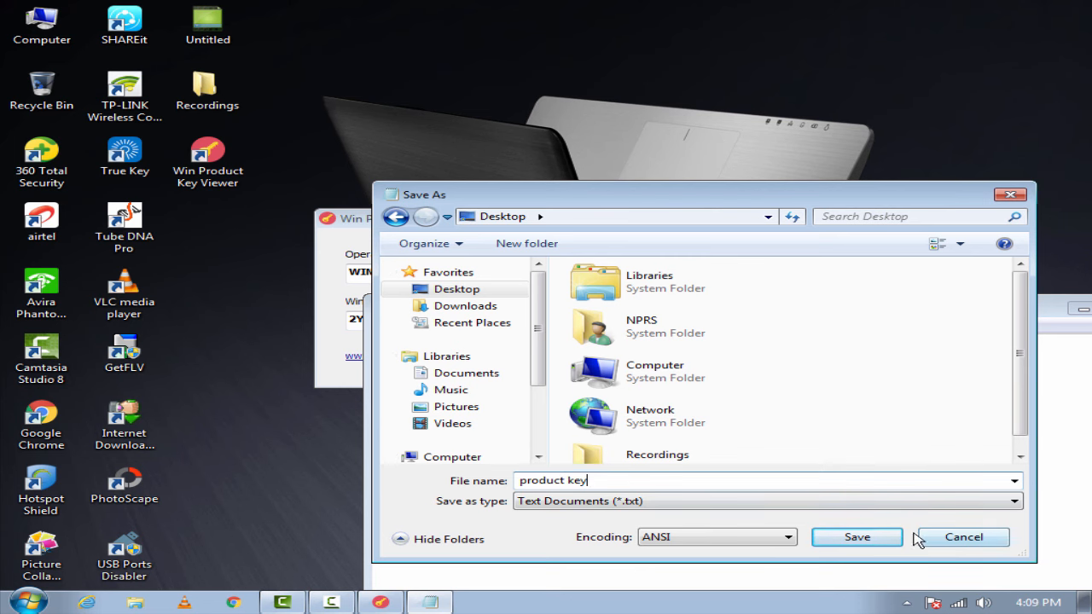
pyautogui.click(856, 537)
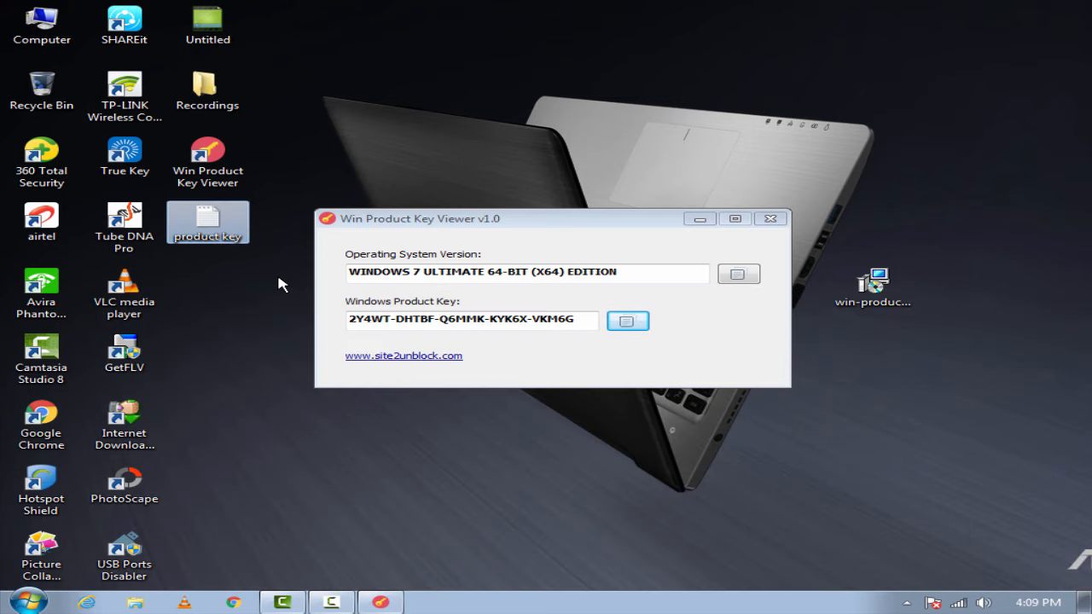